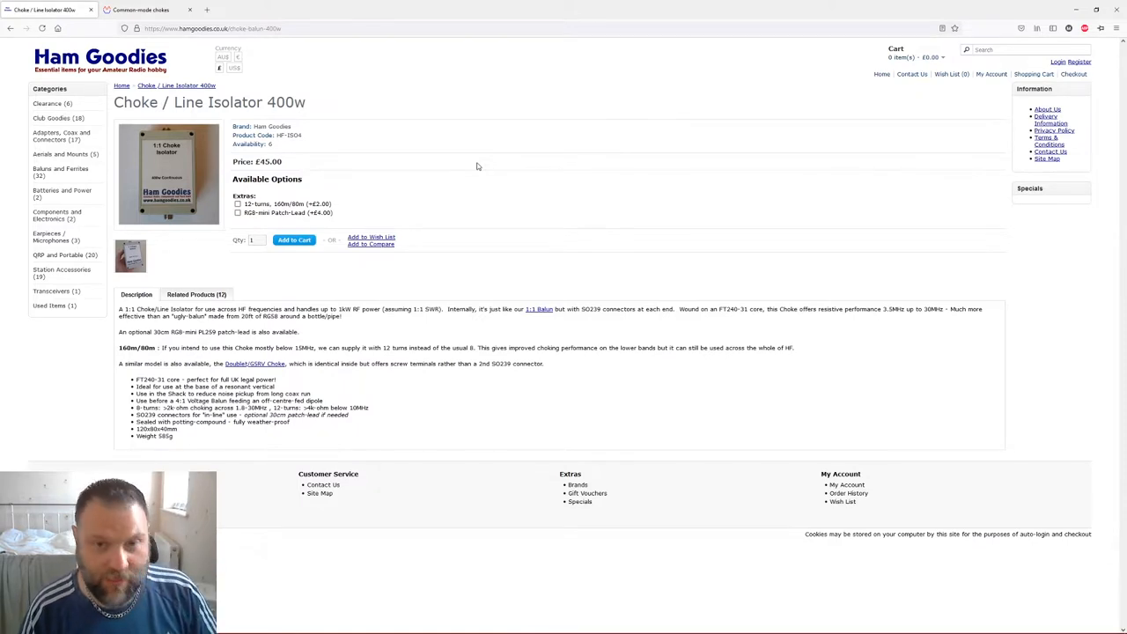
mouse_move(481, 171)
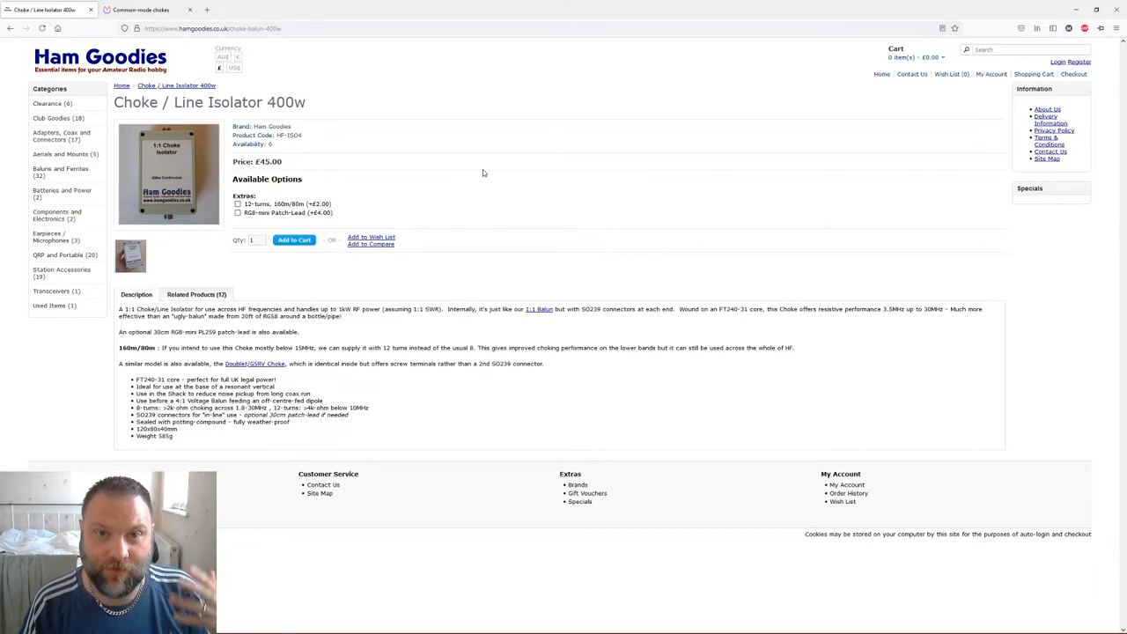
mouse_move(489, 167)
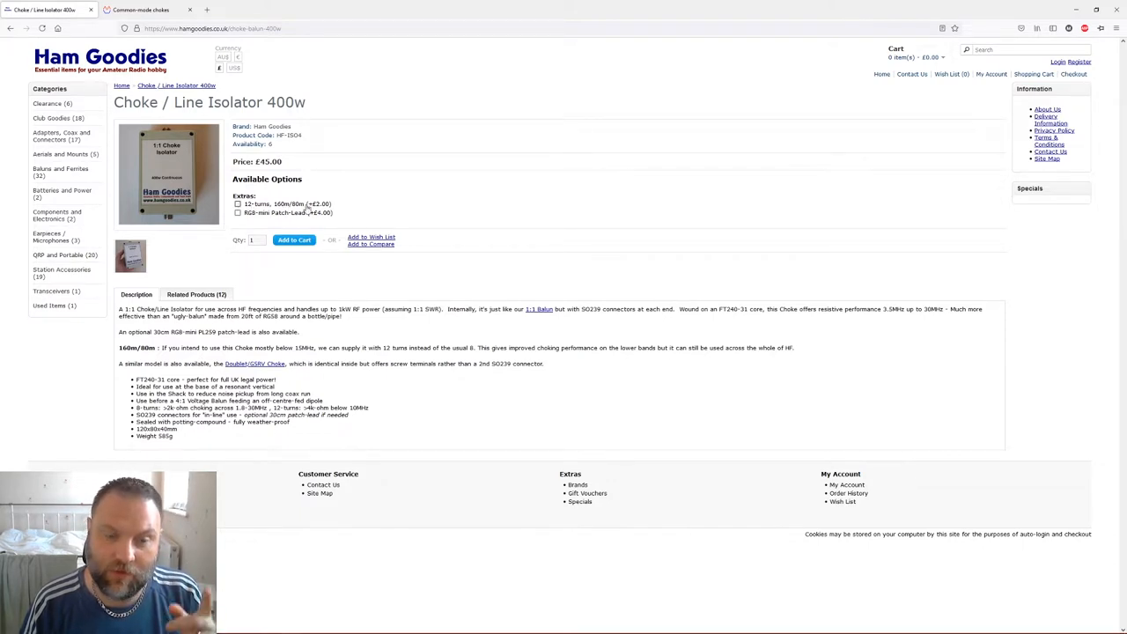
mouse_move(308, 209)
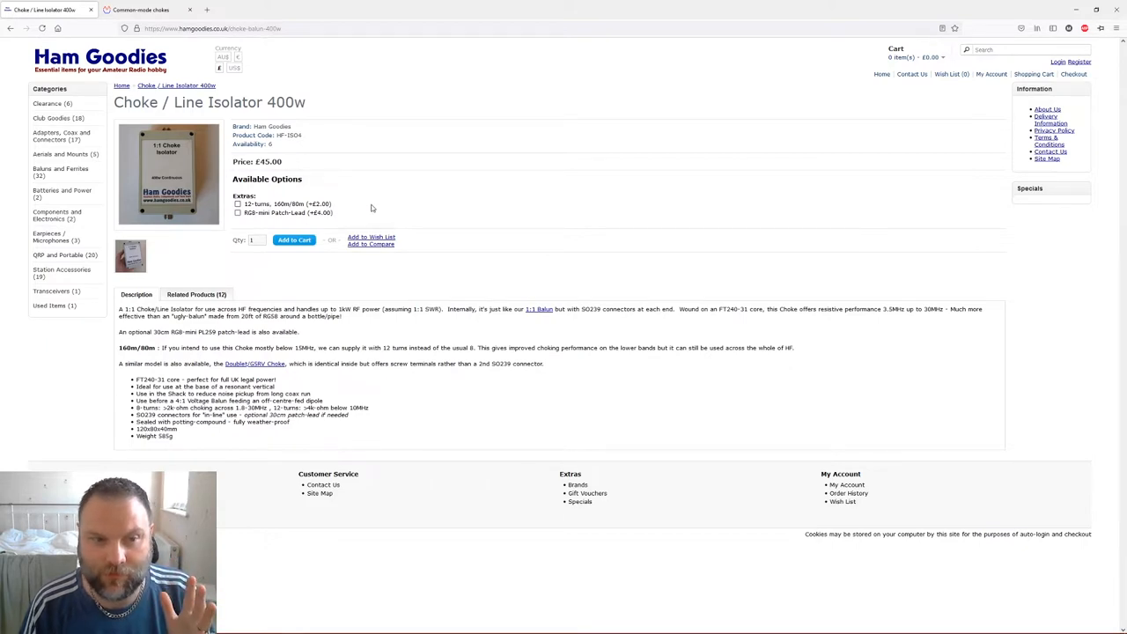
mouse_move(270, 193)
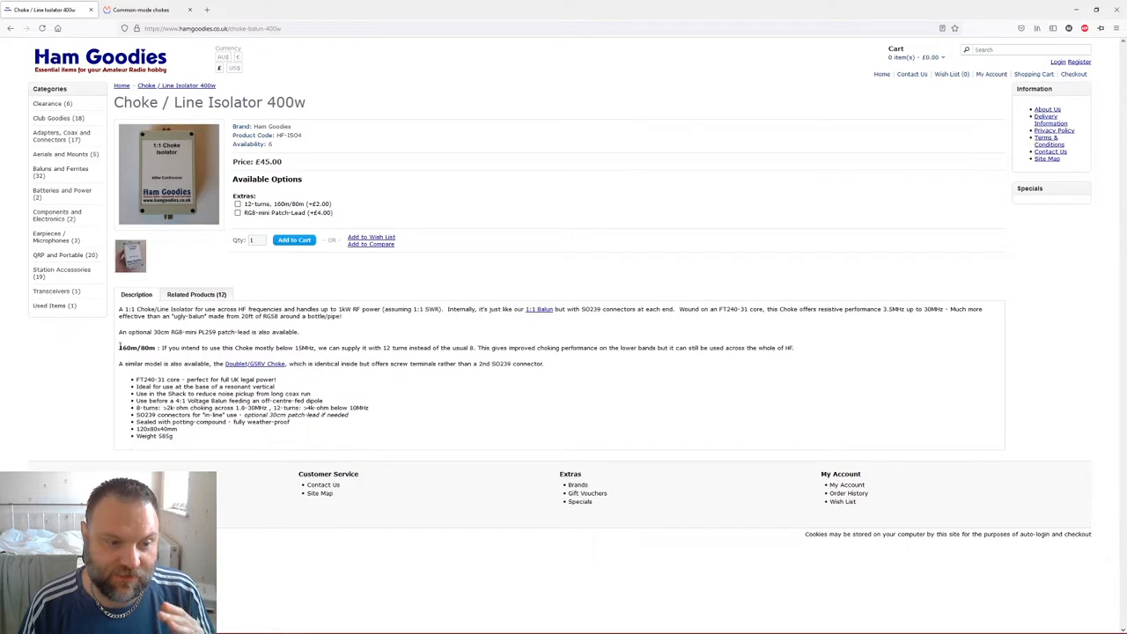
Step: Switch to the G3TXQ Karinya 'Common-mode chokes' page showing the impedance chart
double_click(137, 347)
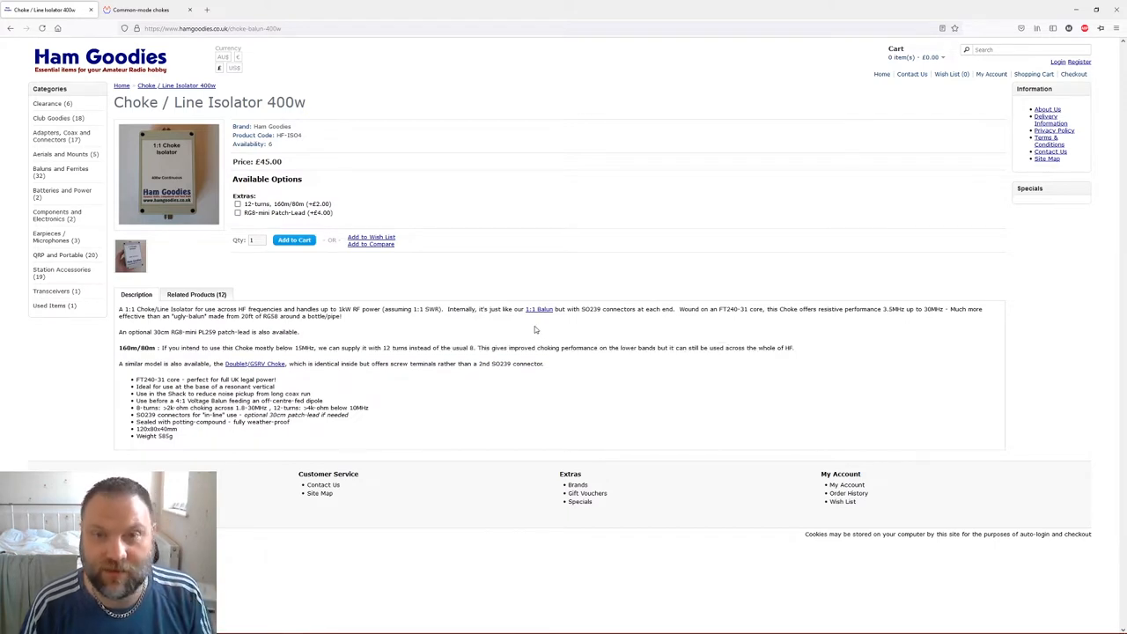
mouse_move(525, 321)
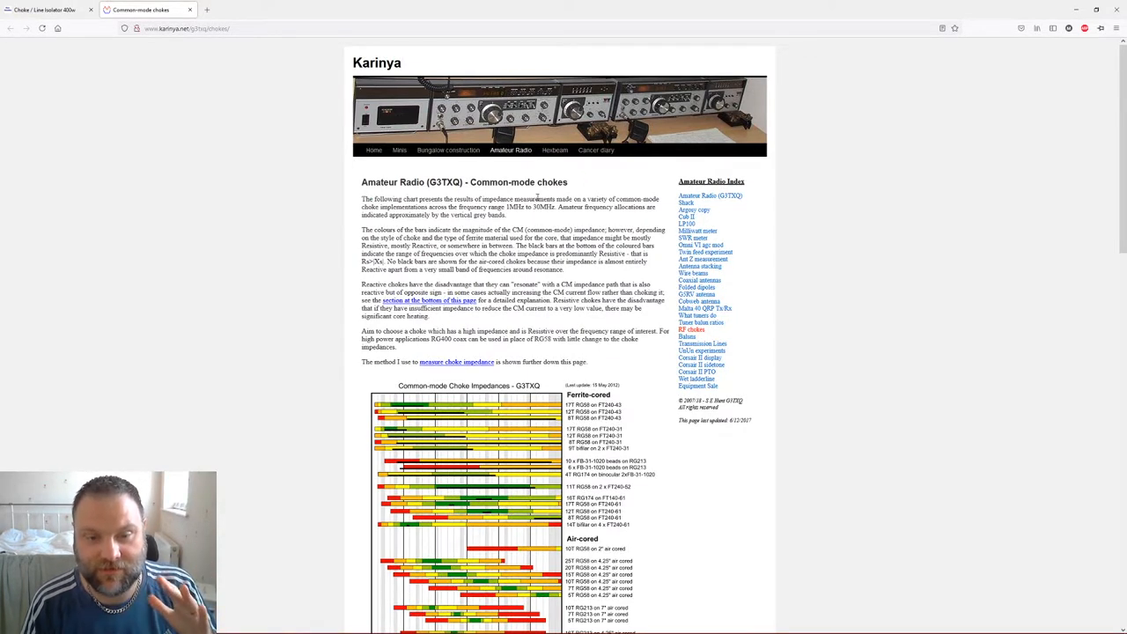
mouse_move(476, 226)
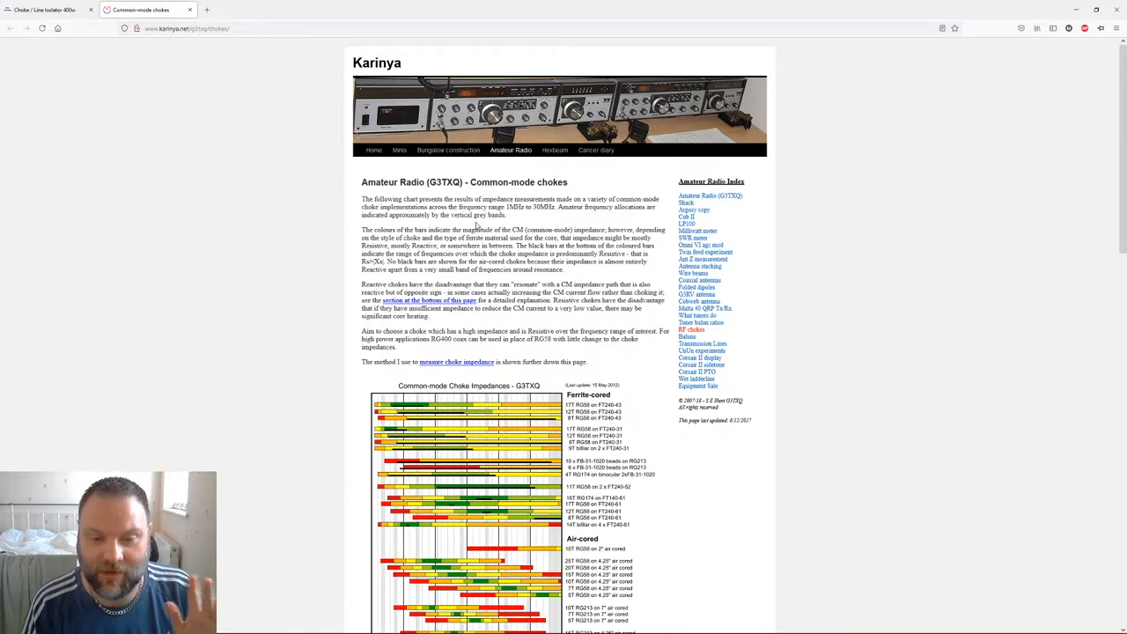
scroll("down", 3)
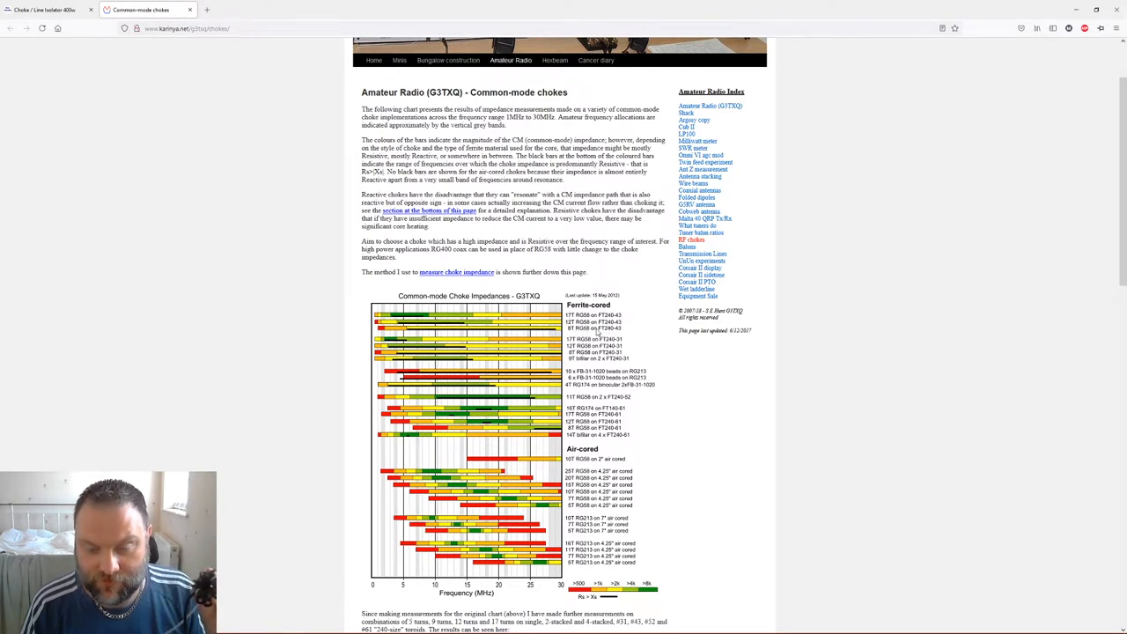
mouse_move(596, 334)
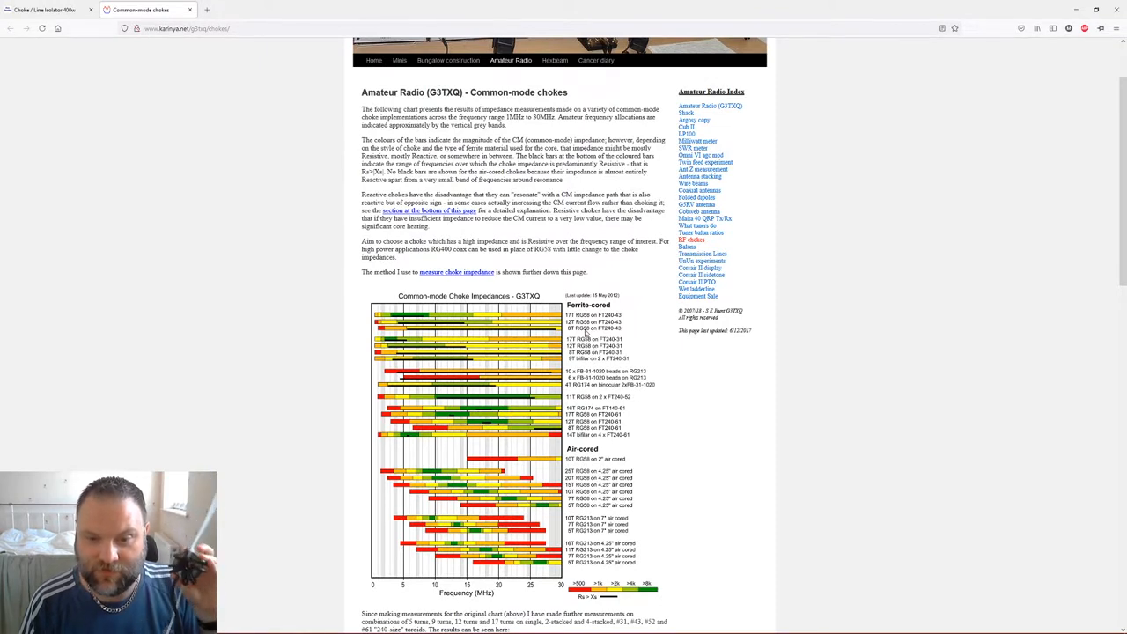
mouse_move(584, 334)
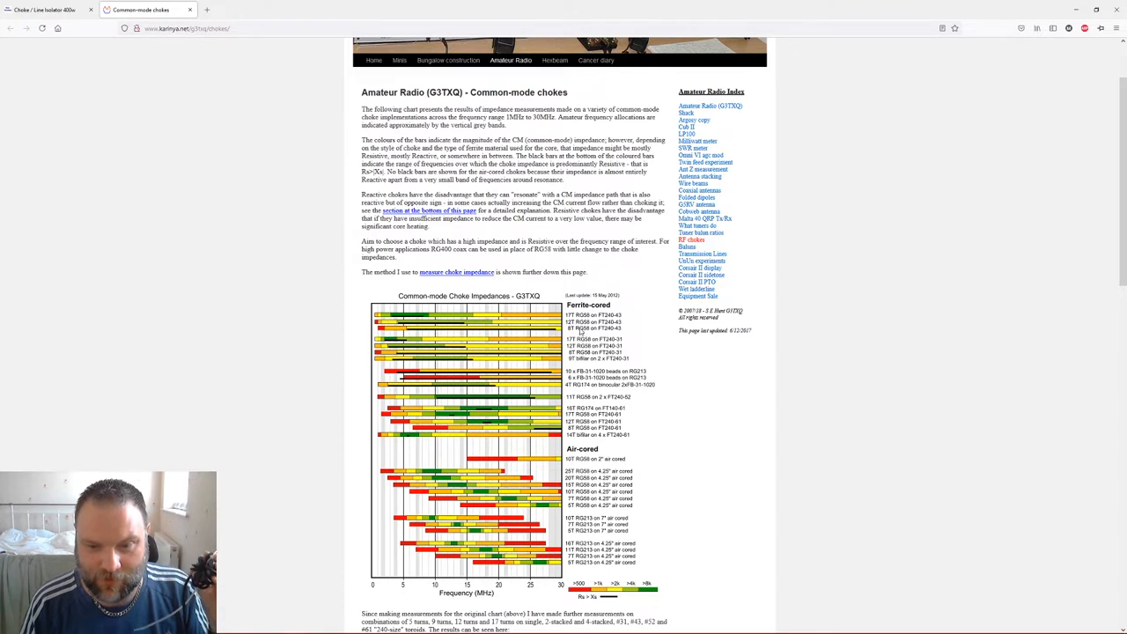
mouse_move(583, 333)
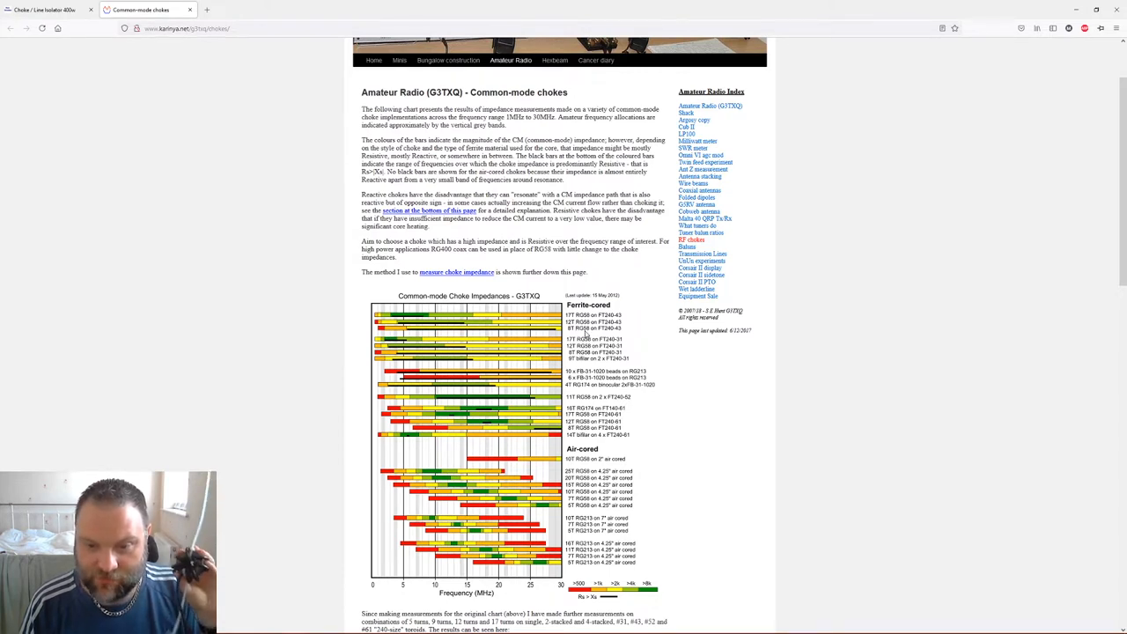
mouse_move(482, 467)
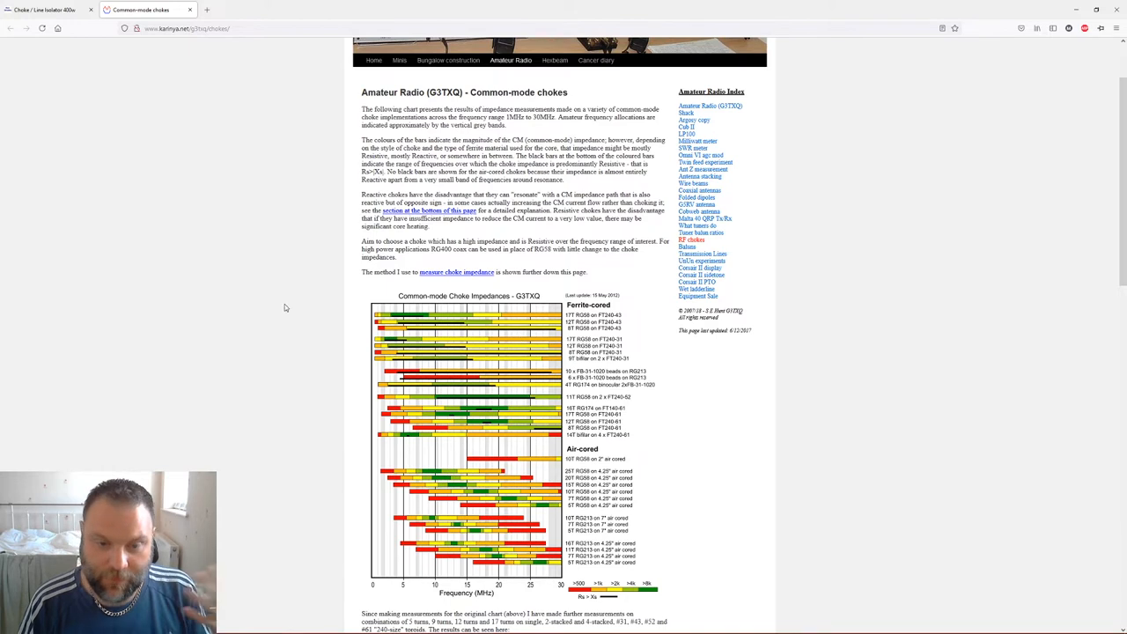
mouse_move(280, 302)
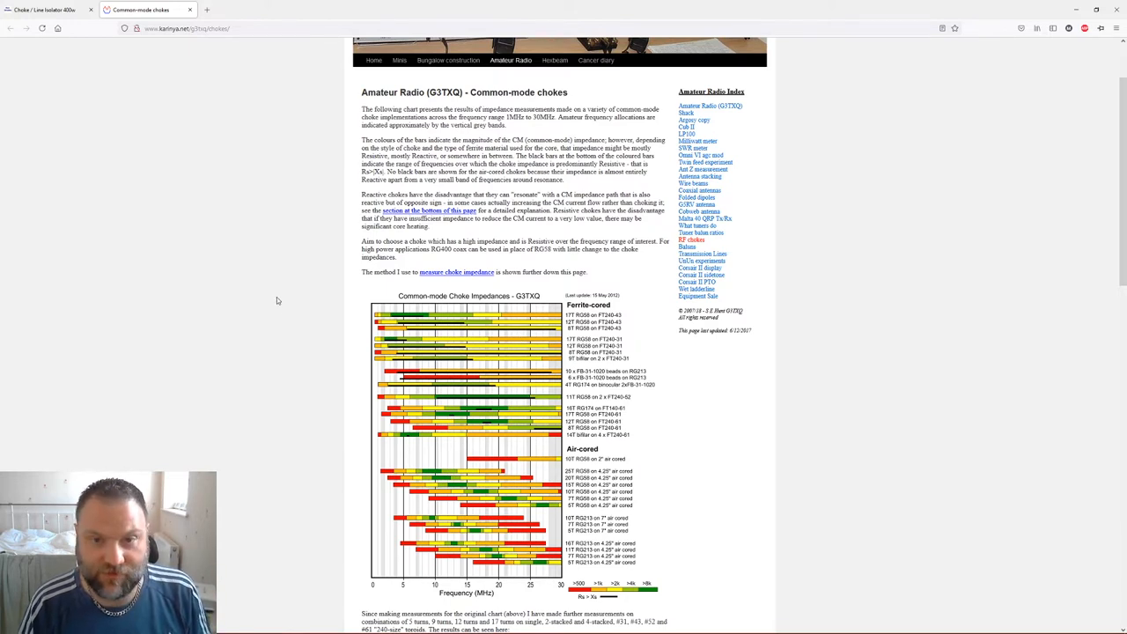